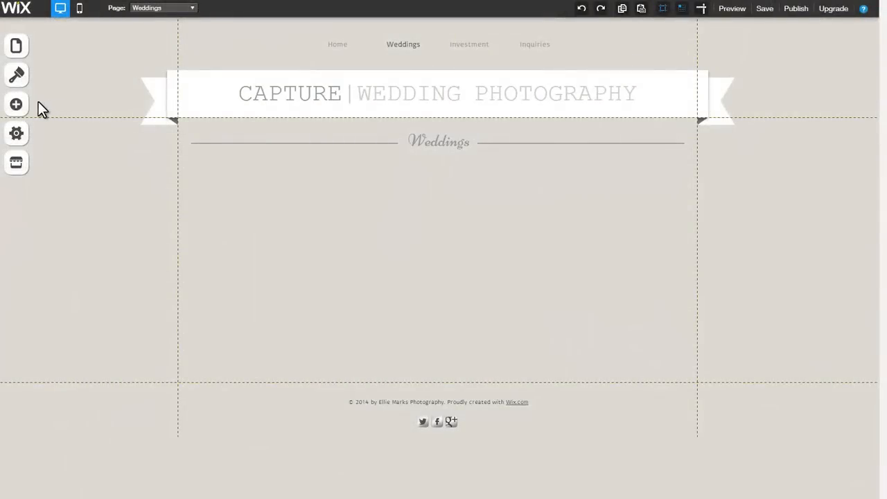
- Add a Slideshow gallery from Add > Gallery and reach its Organize Images panel via Settings
left_click(16, 104)
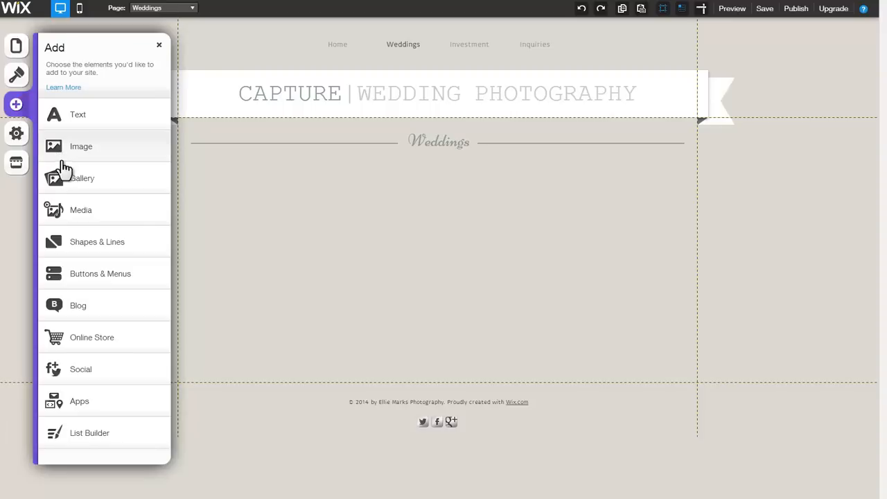
left_click(82, 178)
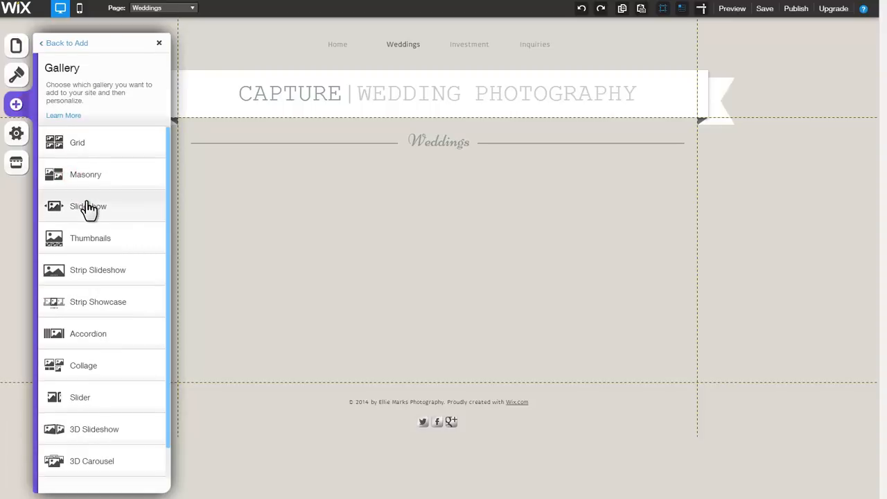
left_click(88, 205)
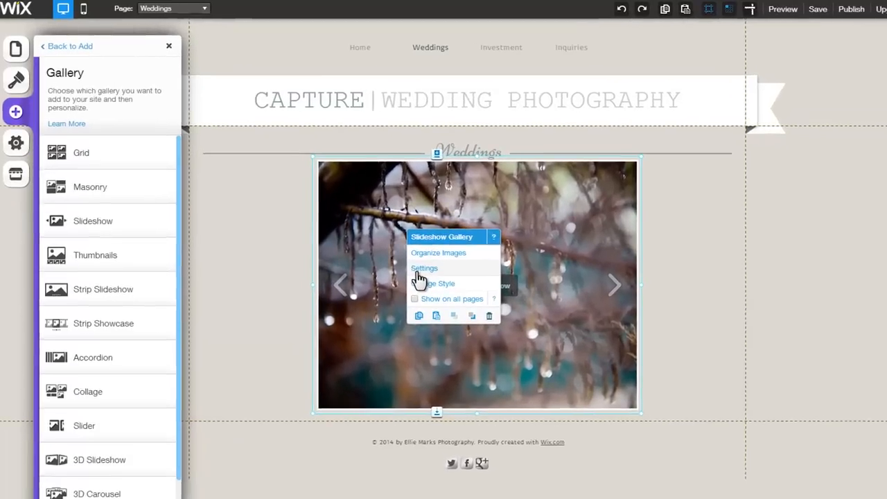
left_click(424, 269)
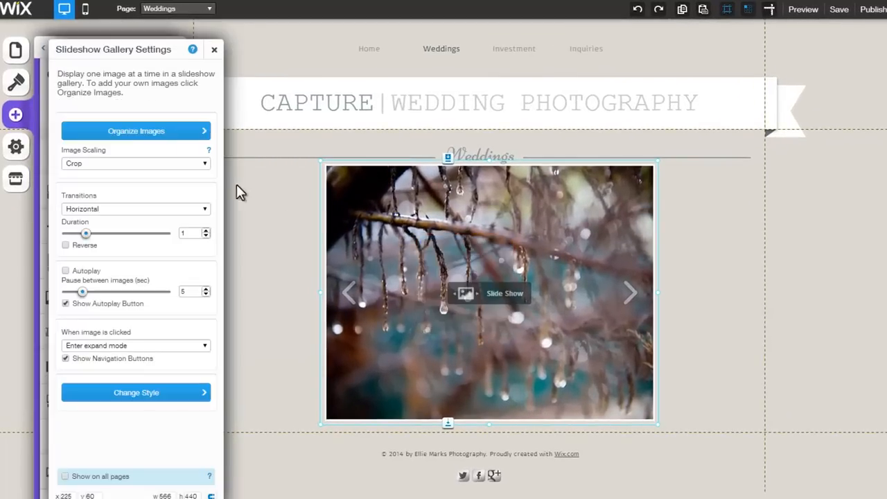
left_click(136, 130)
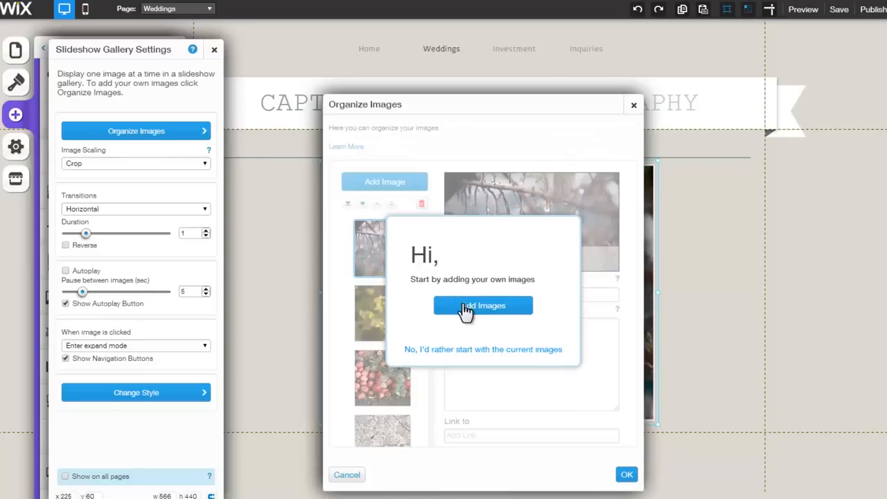
- Replace the sample photos with seven wedding photos from My Images
left_click(483, 306)
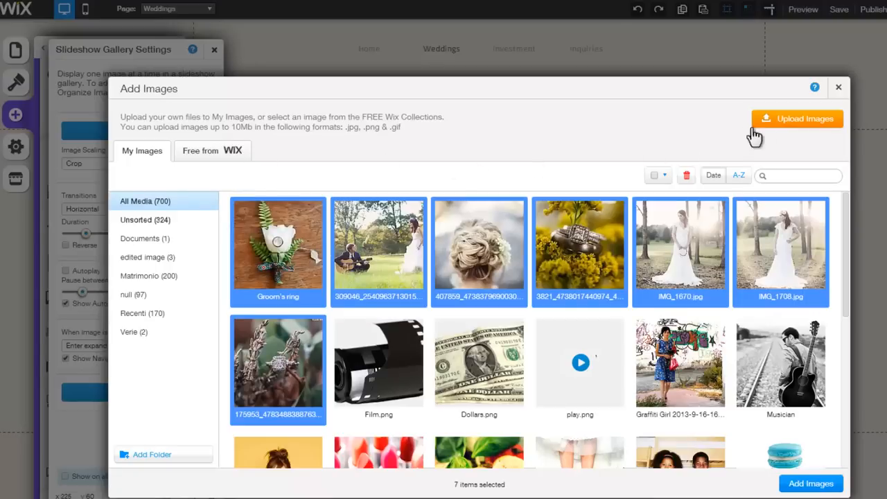
mouse_move(771, 272)
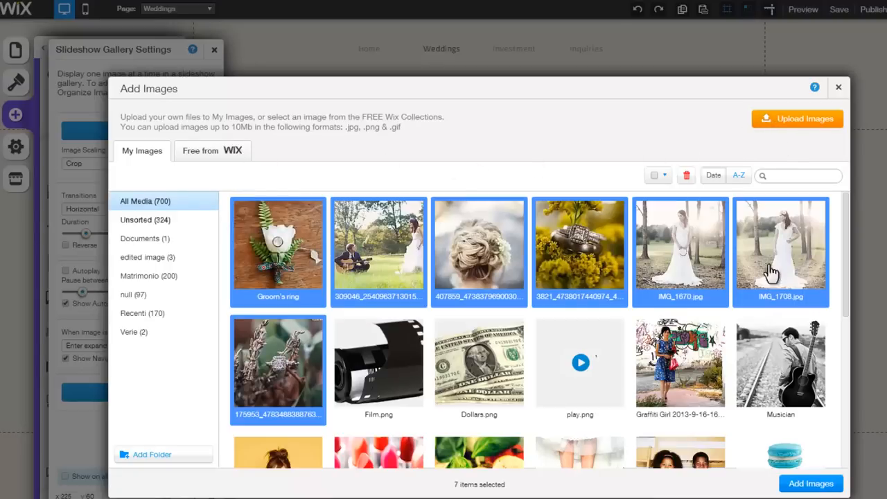
left_click(810, 483)
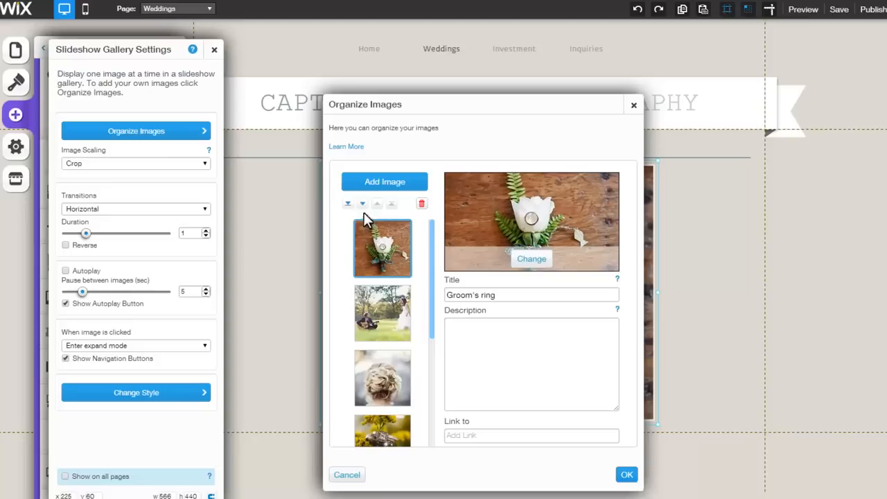
mouse_move(362, 204)
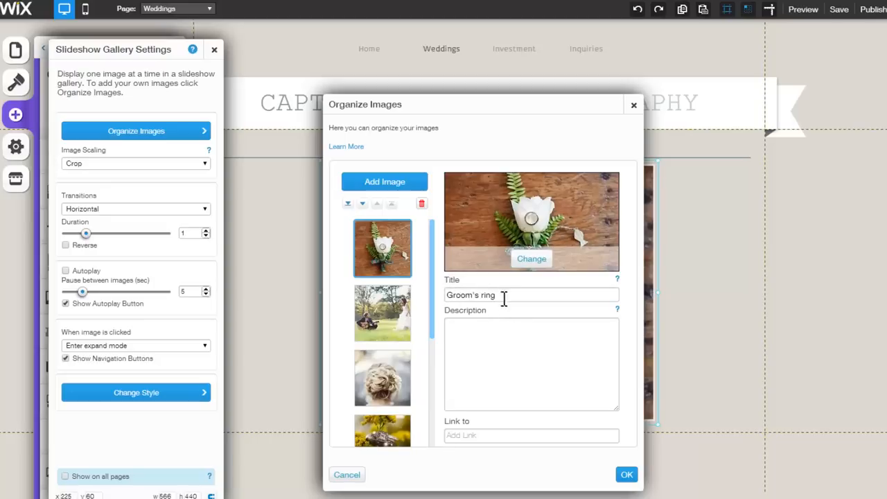
mouse_move(463, 299)
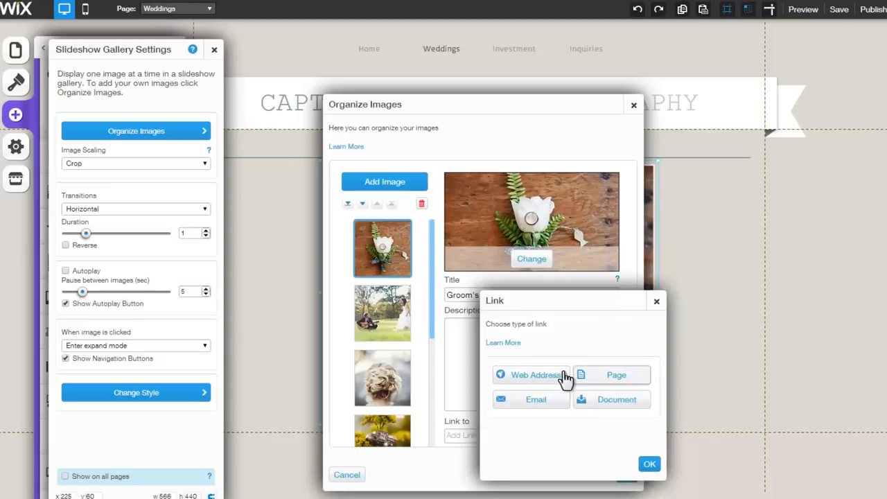
left_click(656, 299)
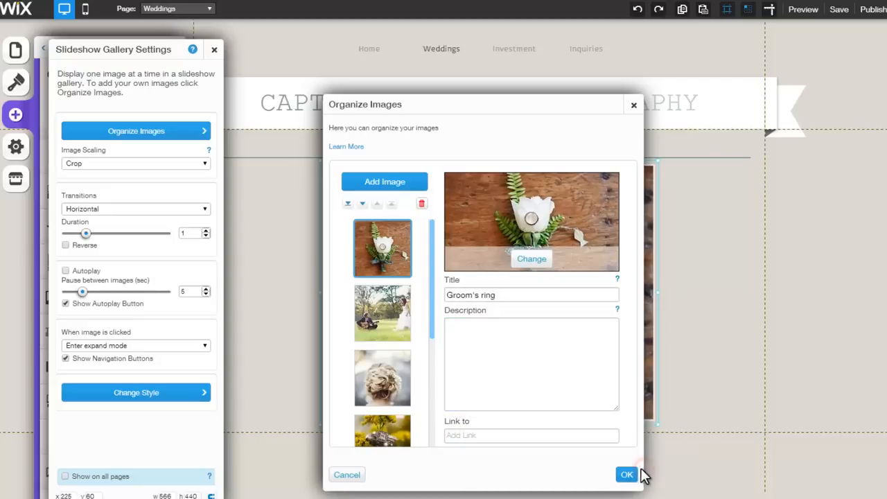
- Confirm the photo arrangement, keep the horizontal transition and set its duration to 1.20 seconds
left_click(627, 474)
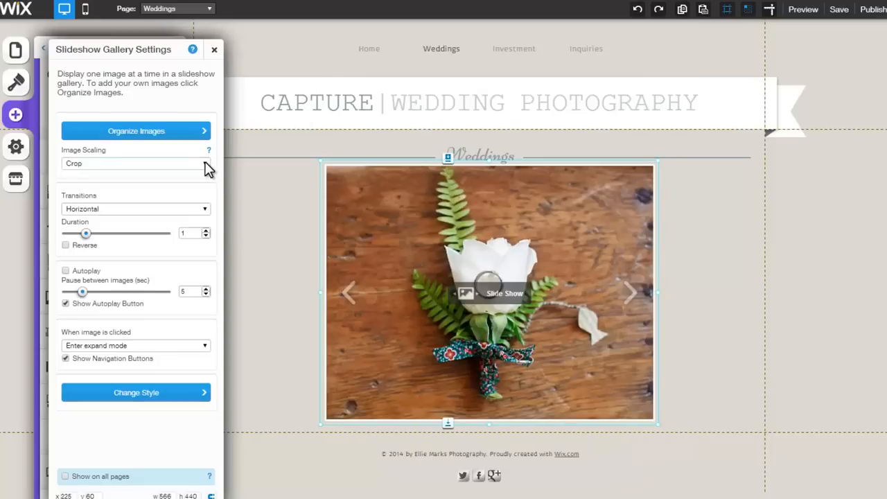
left_click(136, 163)
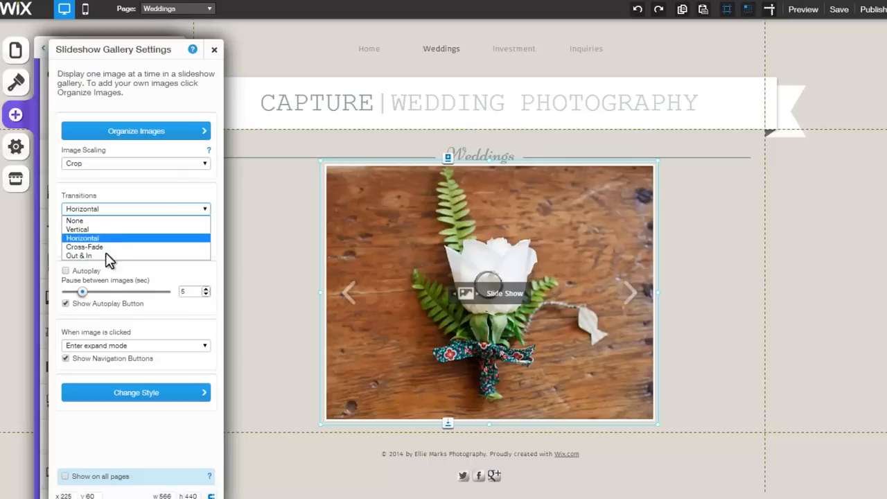
left_click(82, 238)
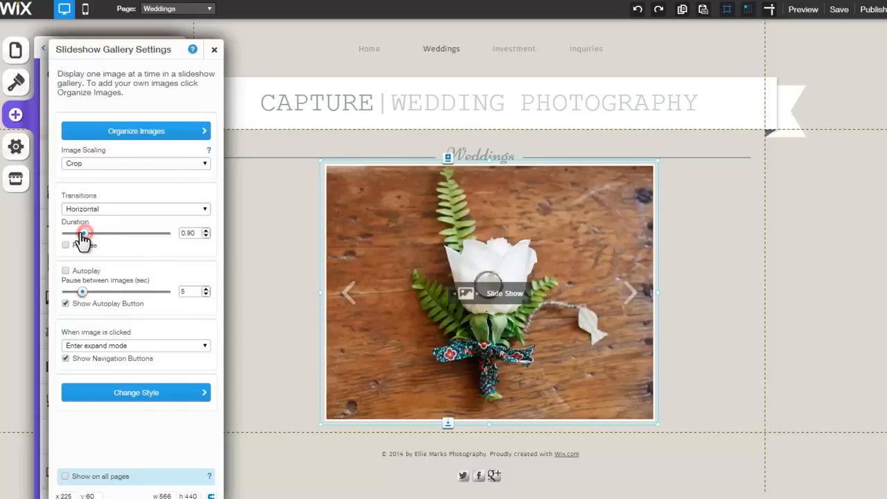
left_click_drag(84, 232, 89, 233)
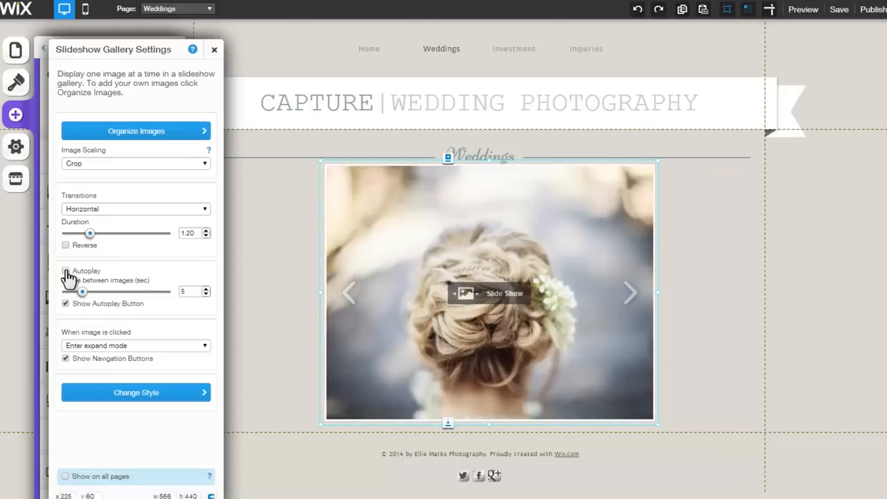
- Turn on autoplay with a 4.80-second pause between images
left_click(65, 270)
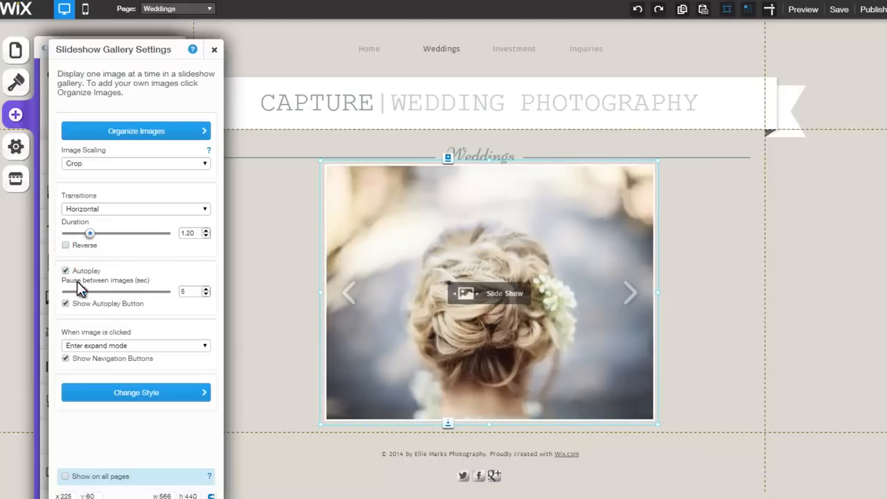
left_click_drag(116, 291, 80, 291)
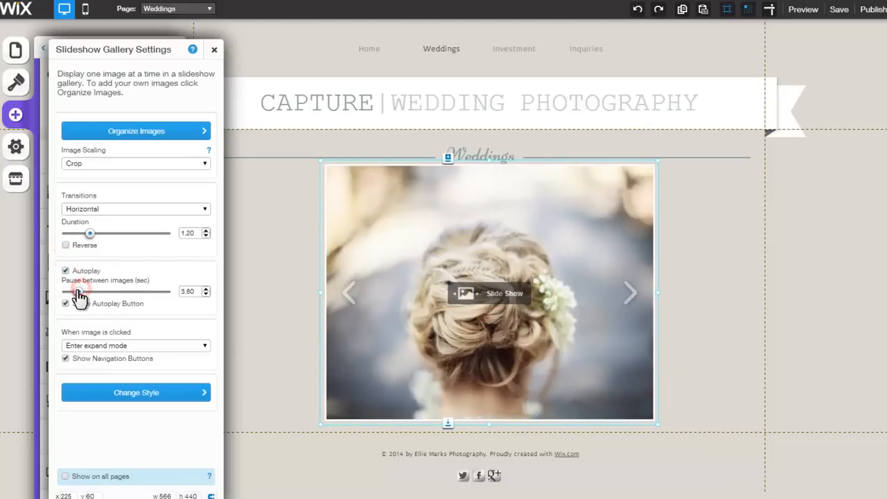
left_click_drag(89, 291, 94, 291)
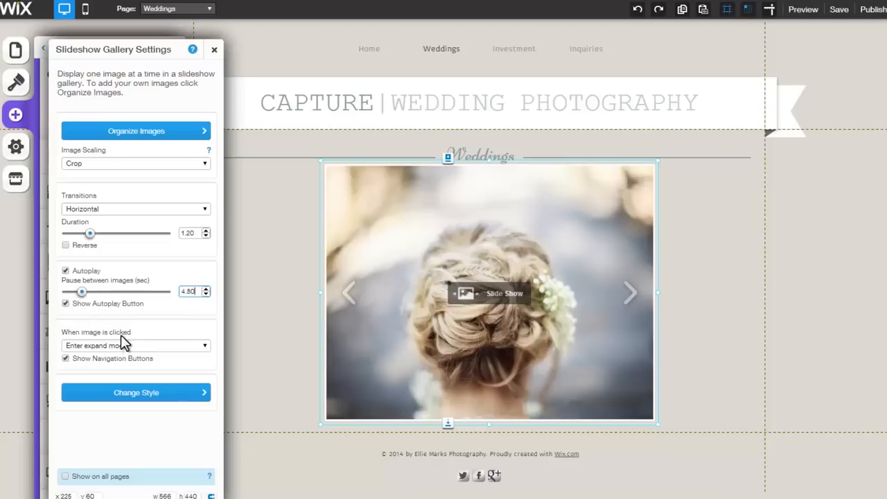
- Keep images opening in expand mode on click and leave navigation buttons on
left_click(136, 345)
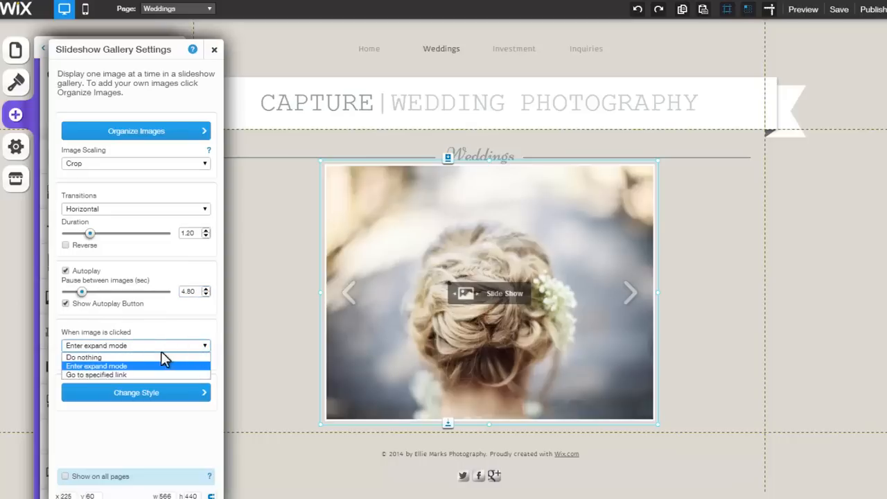
left_click(95, 365)
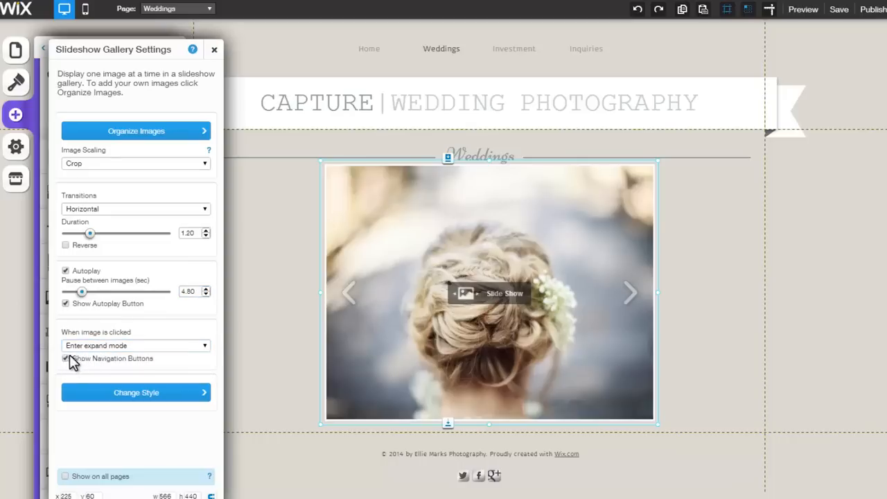
left_click(65, 357)
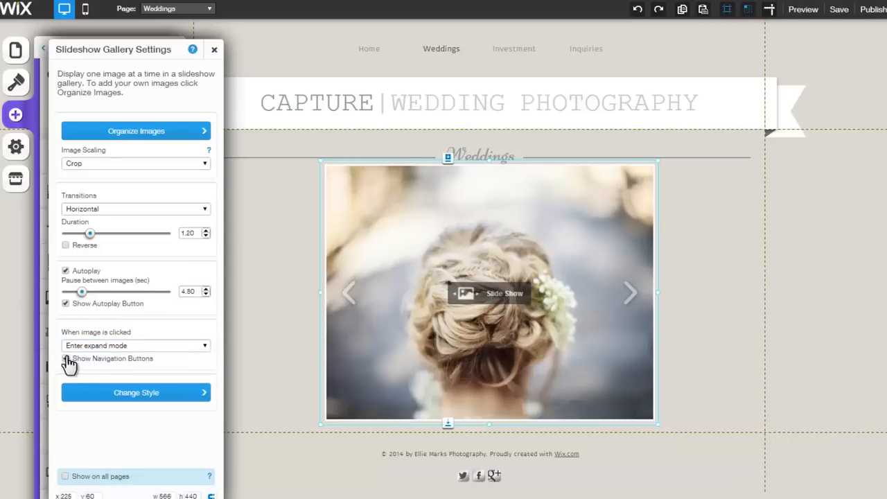
left_click(65, 358)
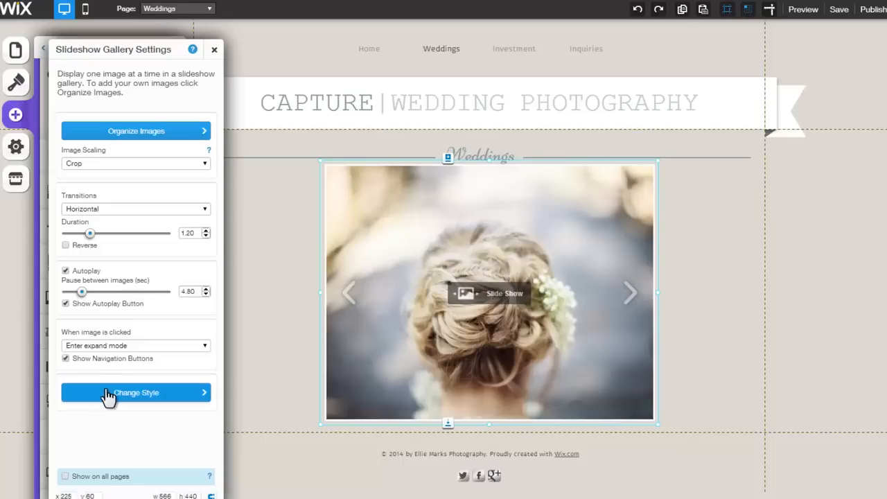
- Apply the Frame style preset to the gallery and show the Weddings page in preview mode
left_click(136, 392)
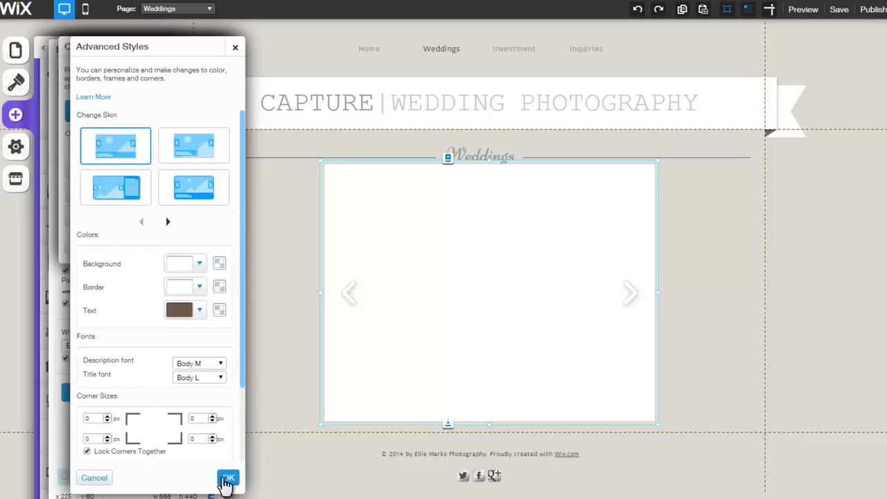
left_click(227, 478)
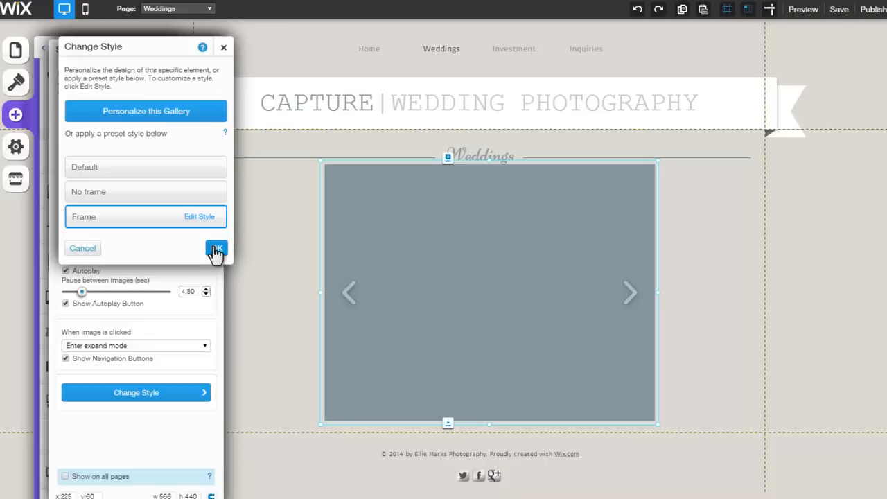
left_click(216, 249)
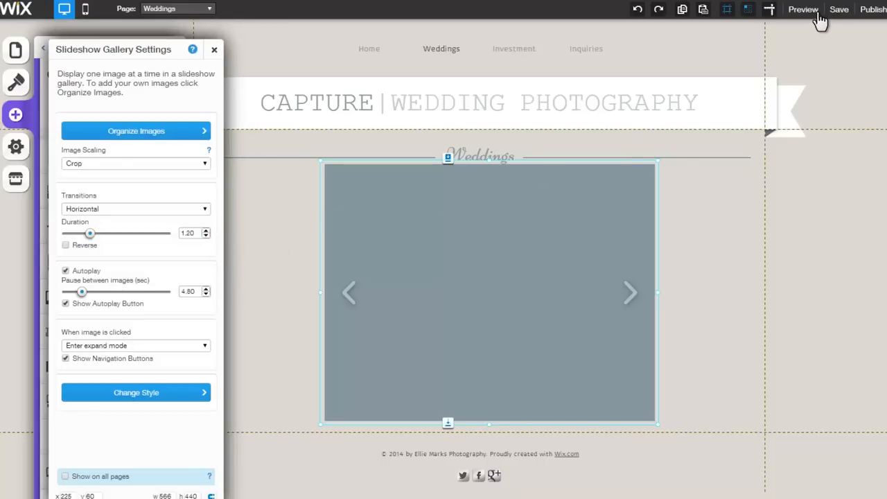
left_click(802, 9)
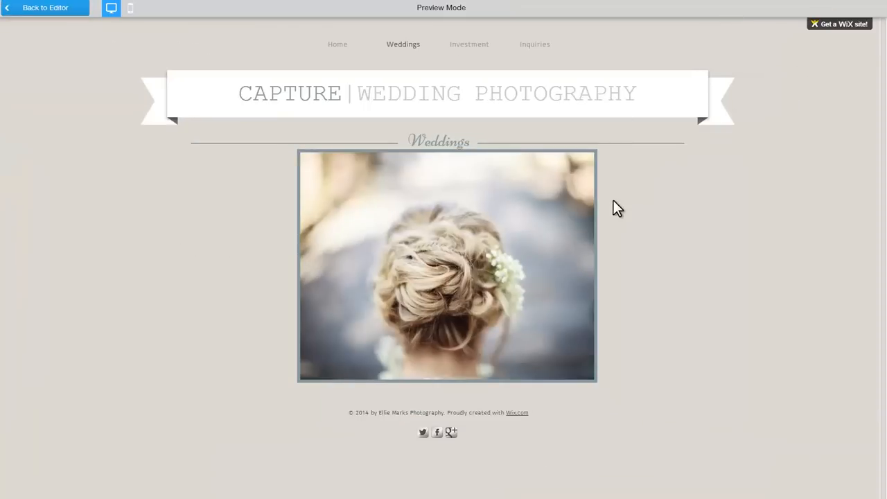